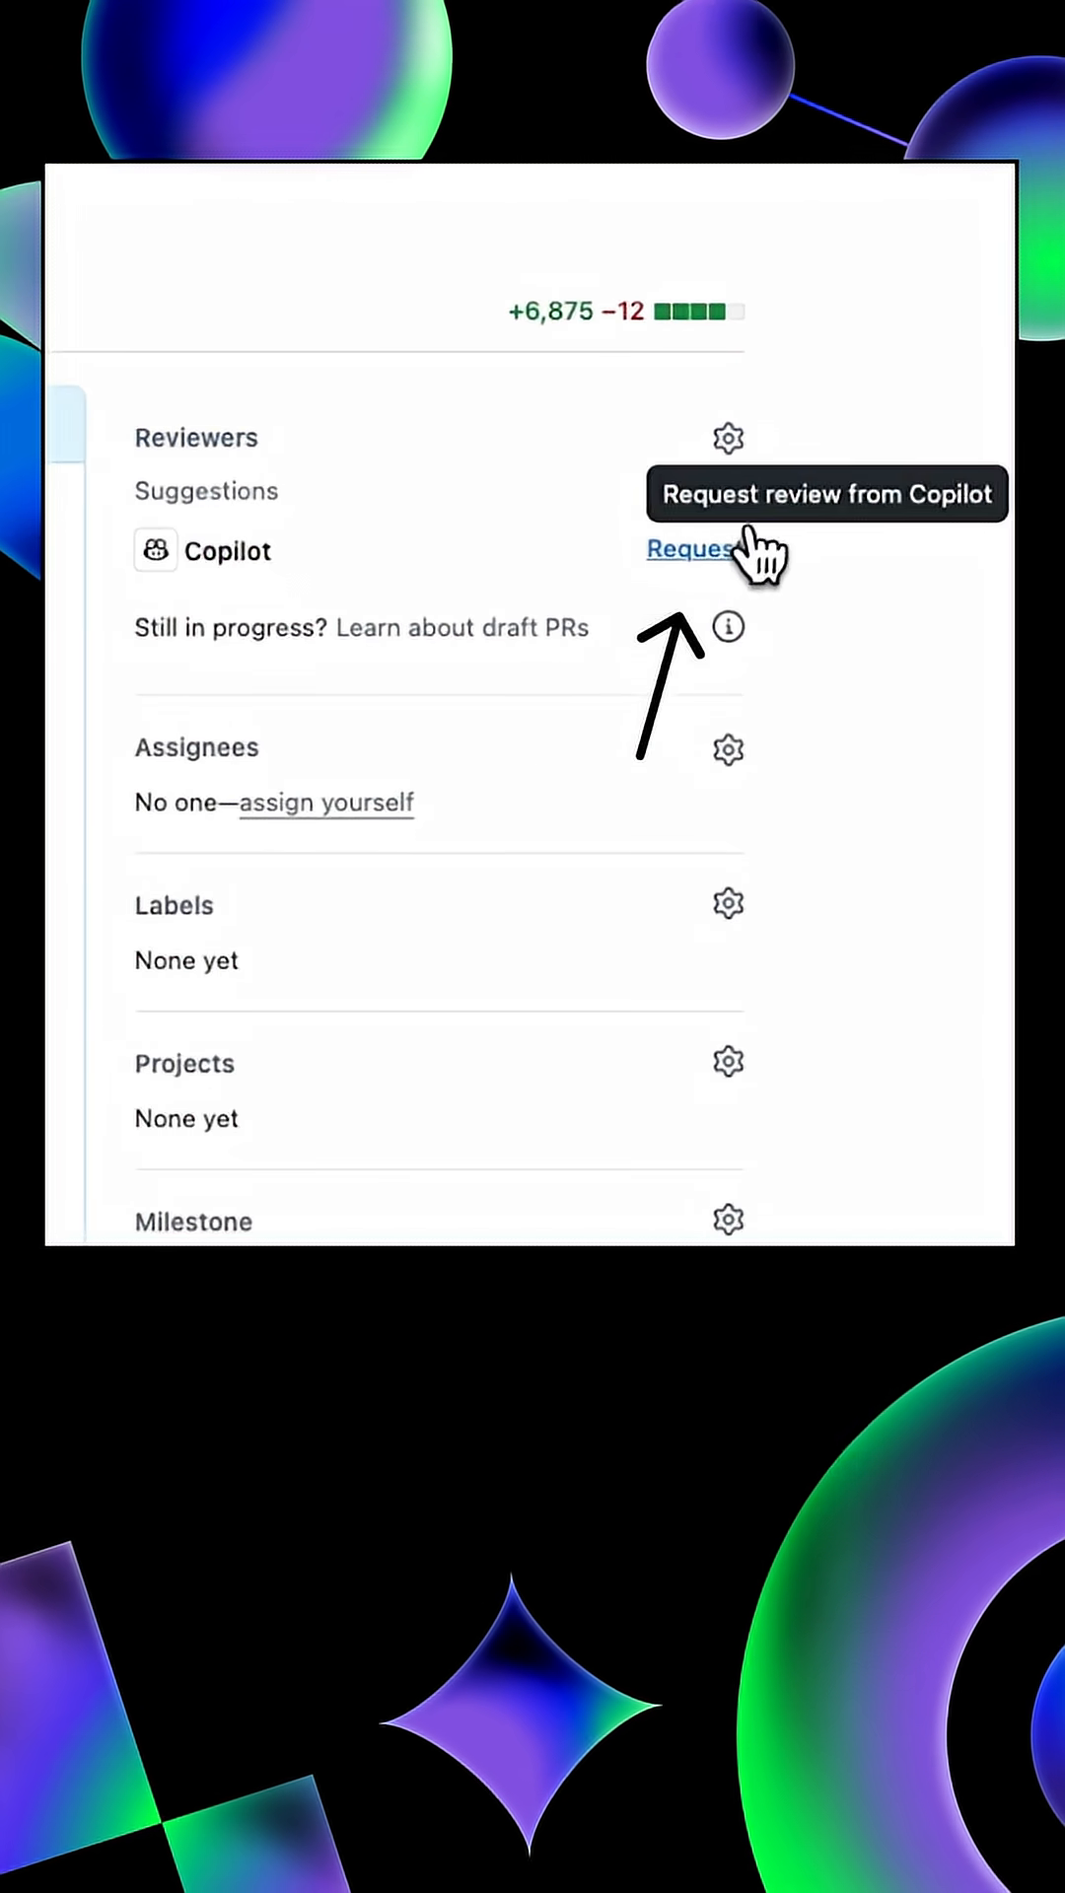
Add Copilot as a reviewer from the Reviewers suggestion in the PR sidebar
left_click(692, 551)
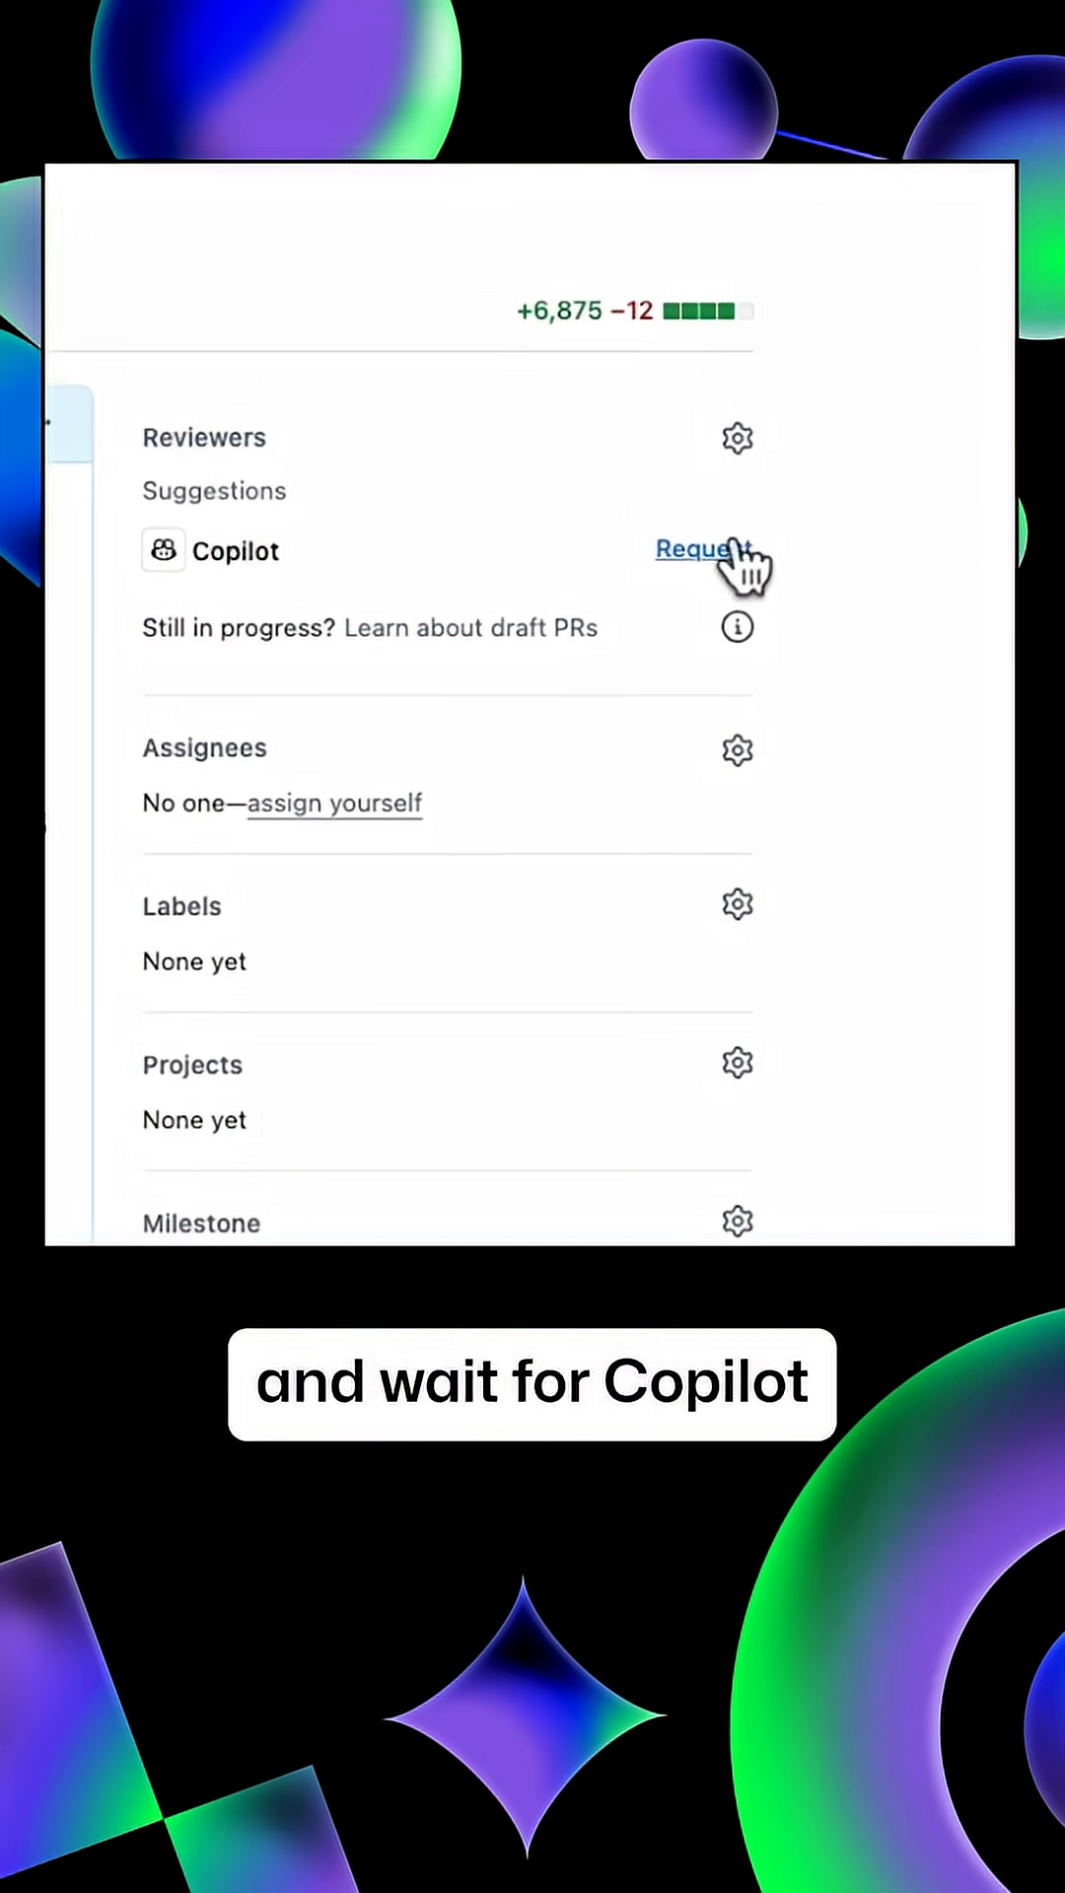
left_click(701, 551)
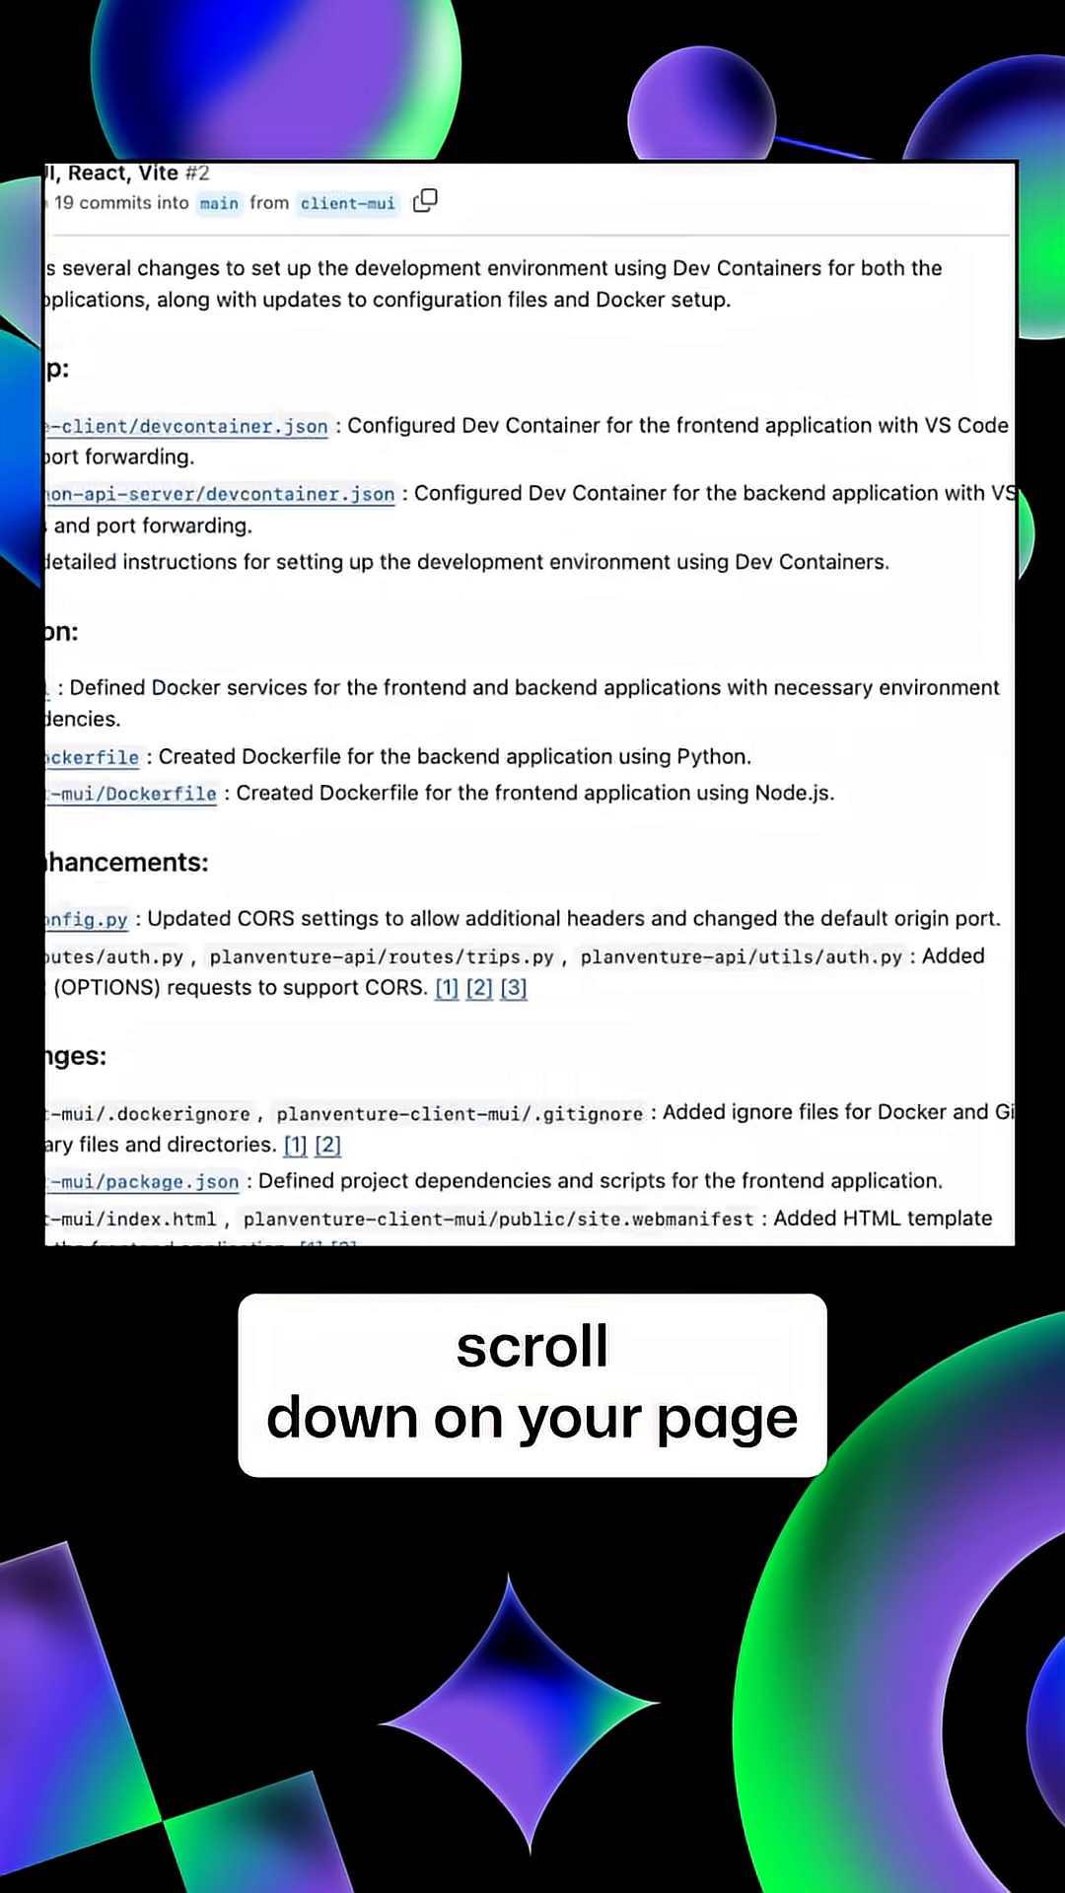
Scroll the Conversation tab down to Copilot's suggested spacing fix for get_trip
scroll("down", 3)
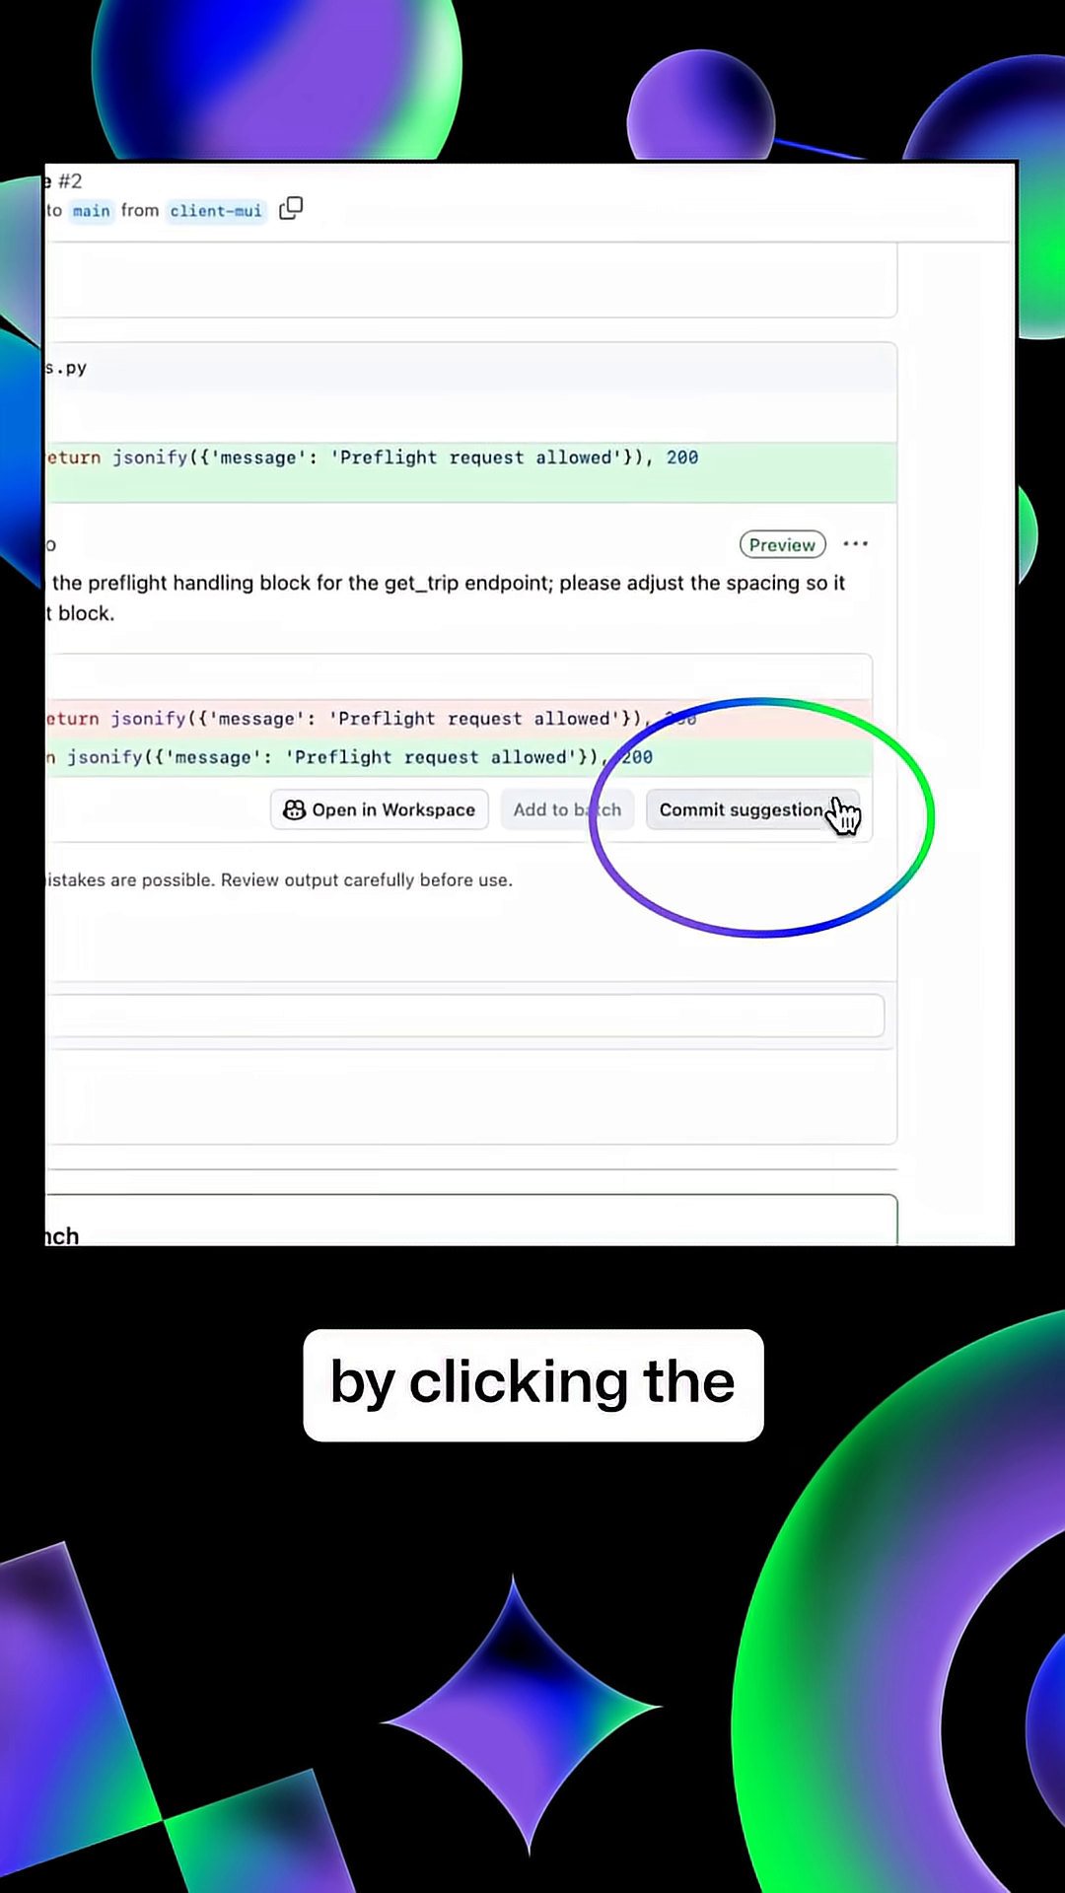
Commit Copilot's indentation suggestion to planventure-api/routes/trips.py with the default message
left_click(747, 808)
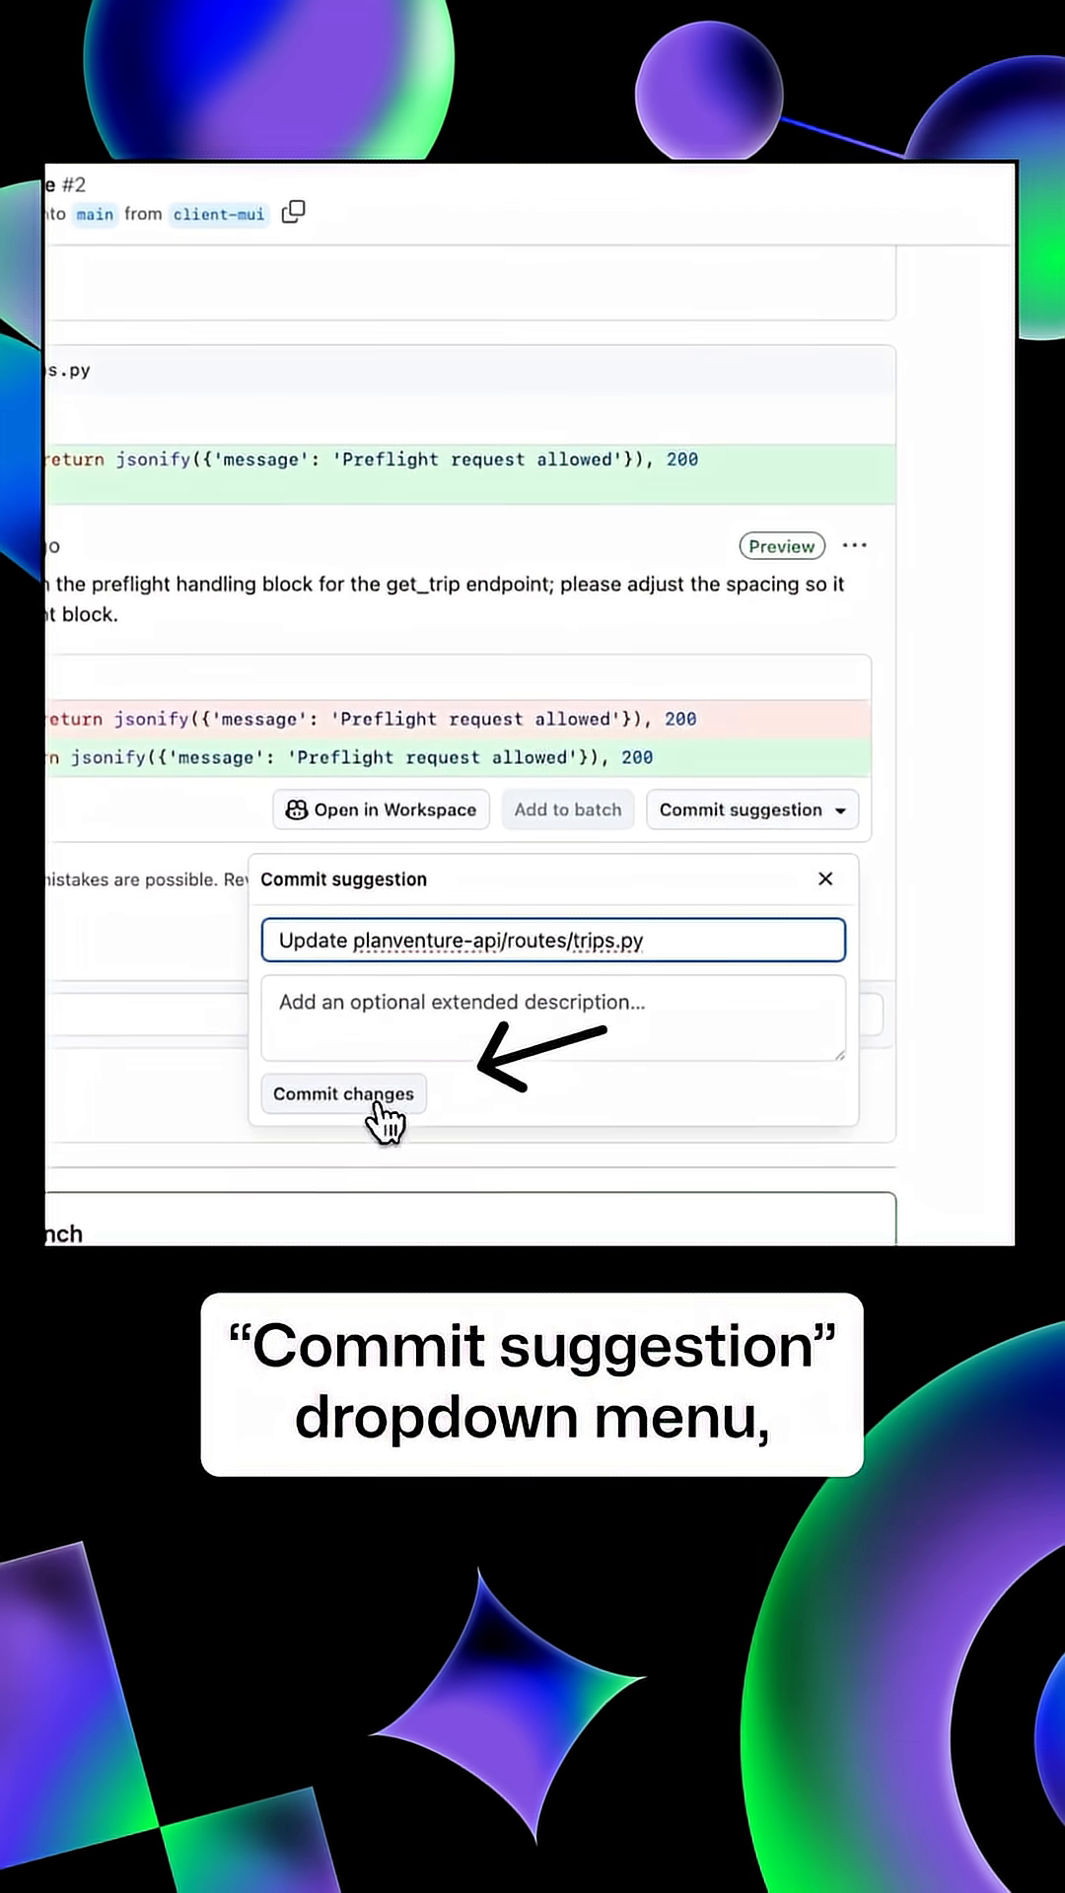
left_click(343, 1093)
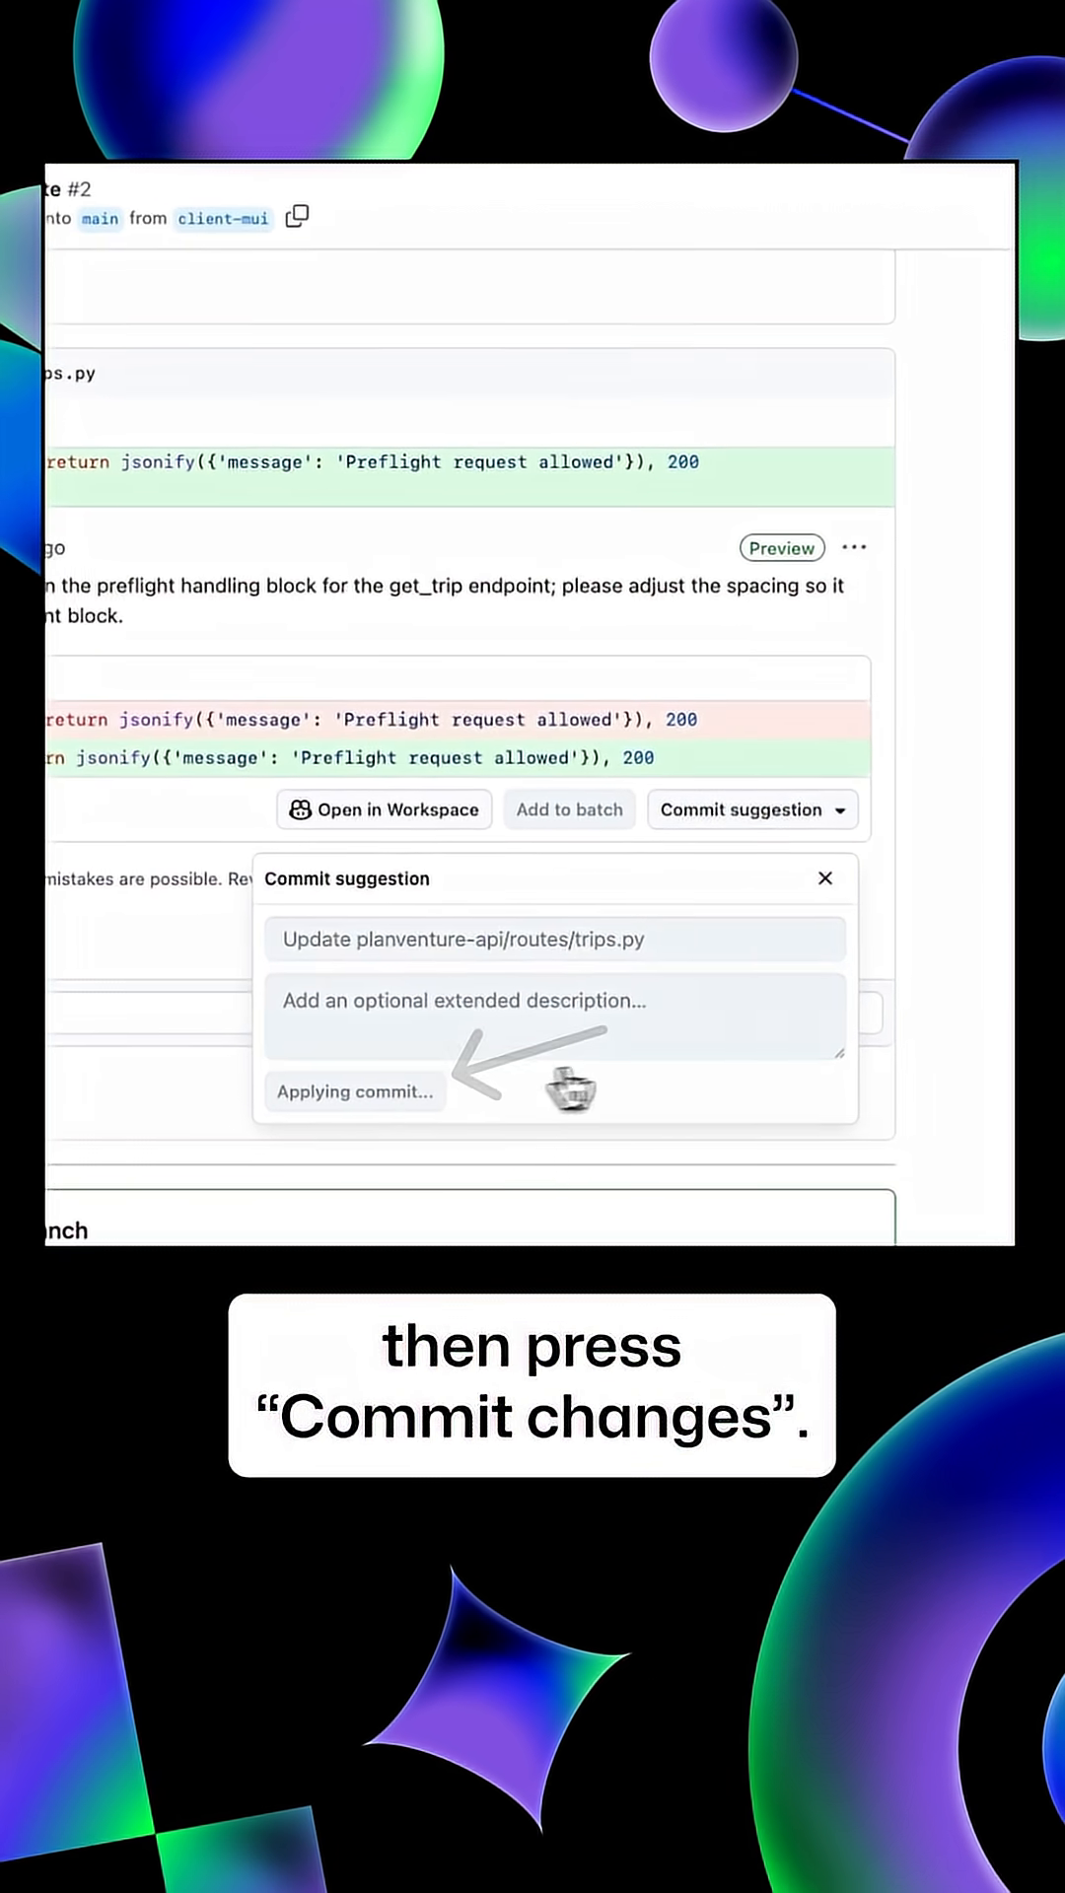
left_click(353, 1090)
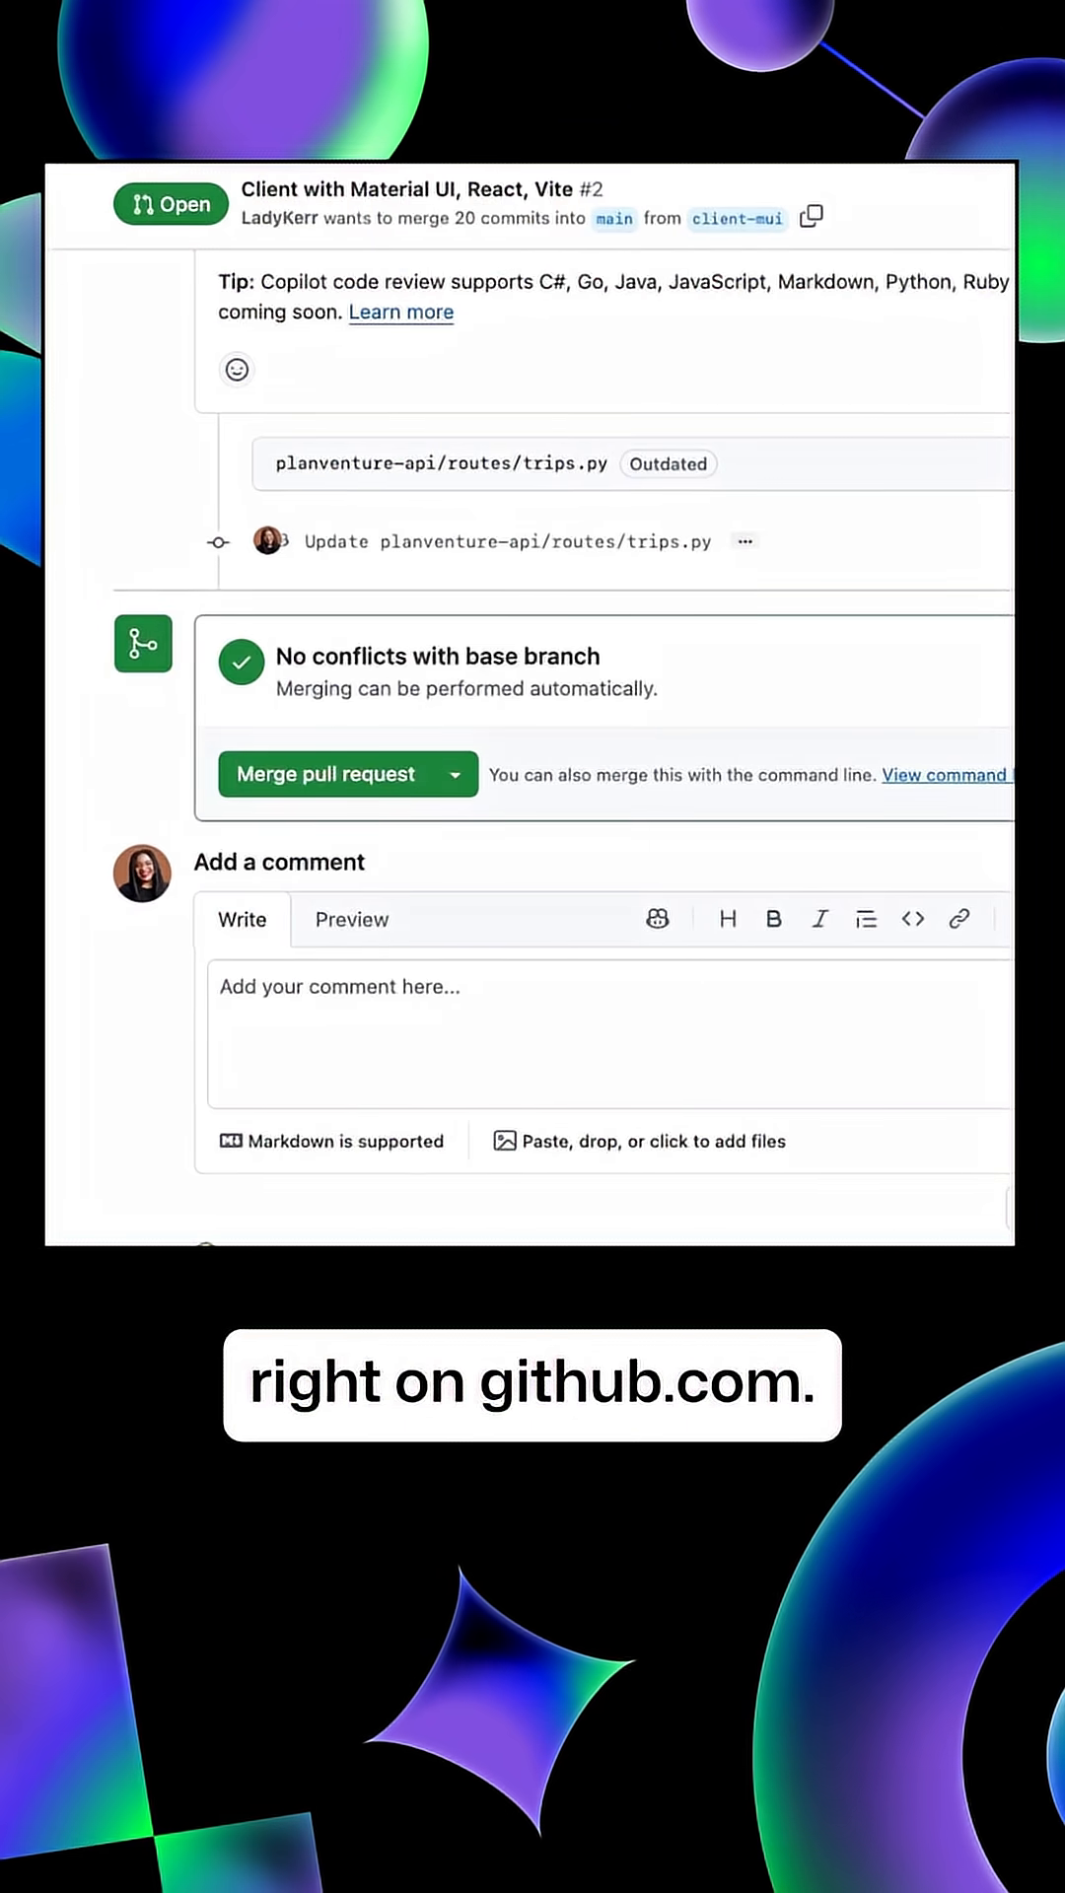
scroll("down", 3)
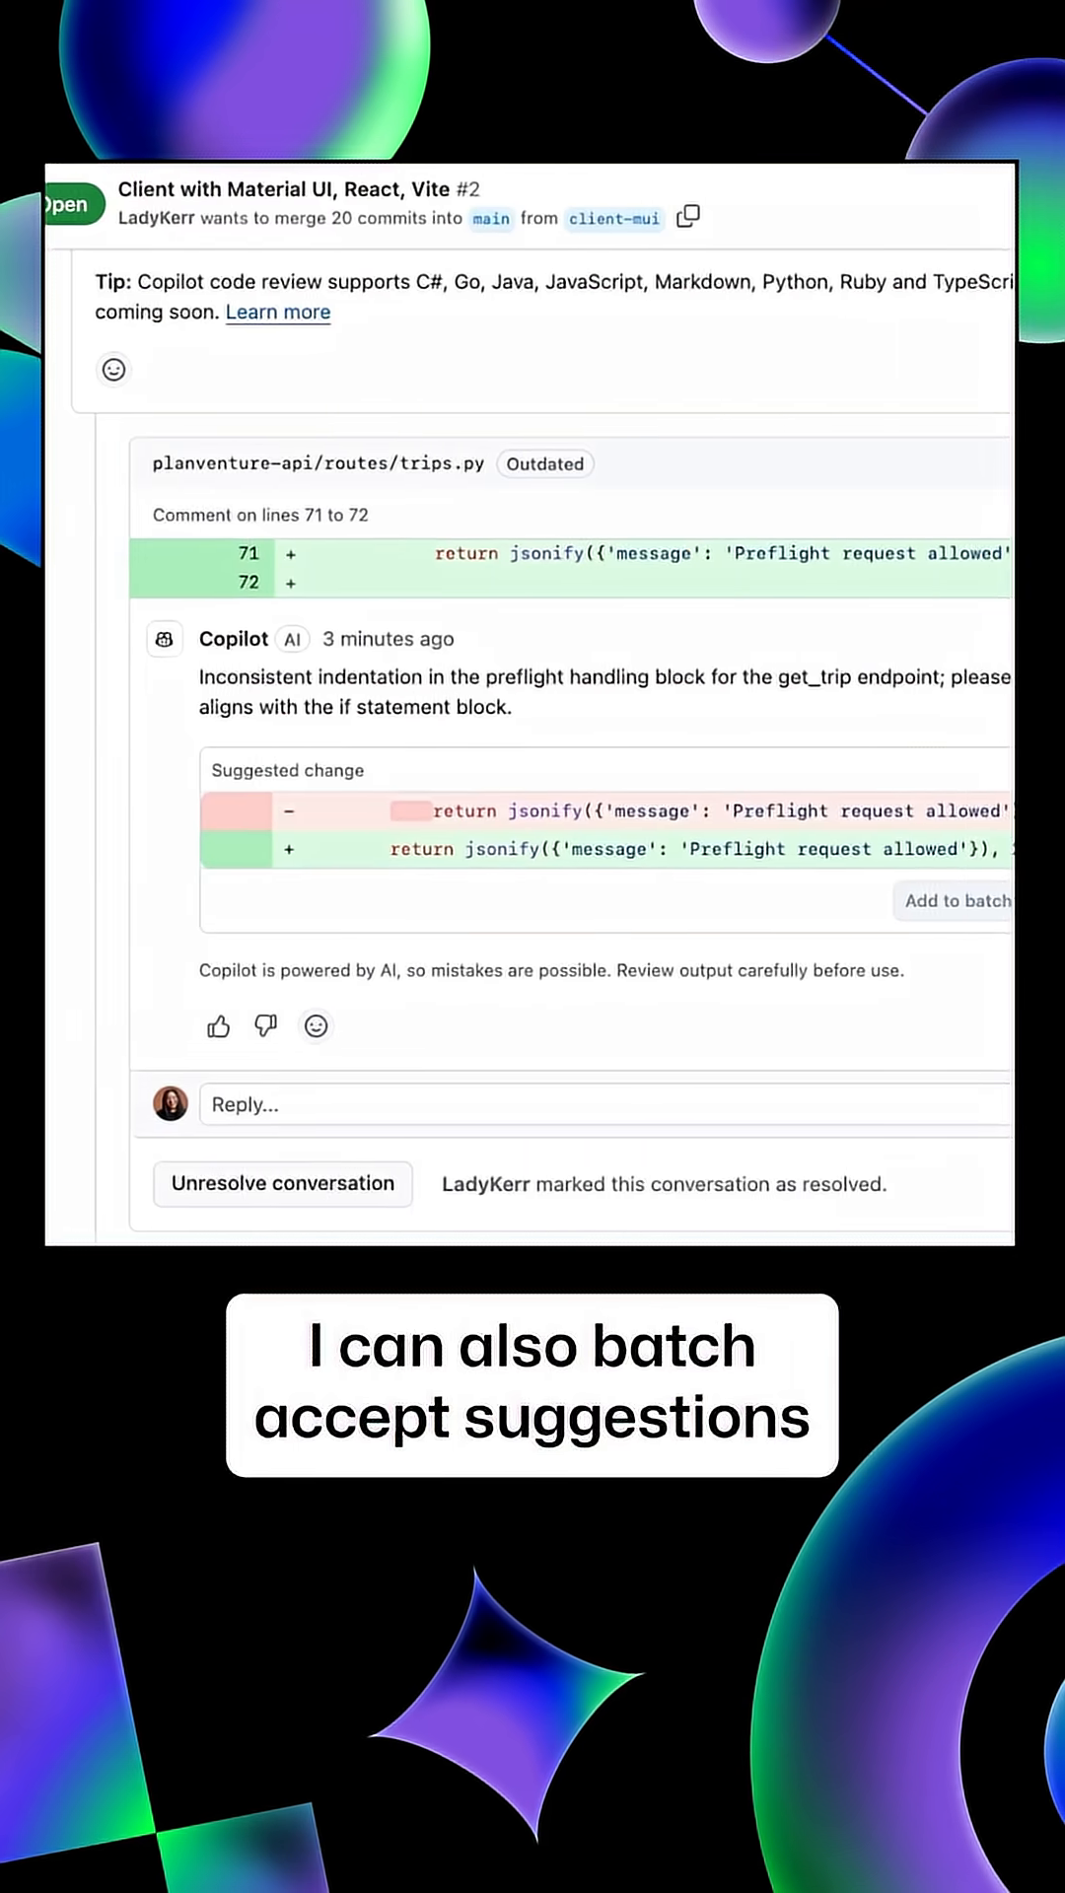